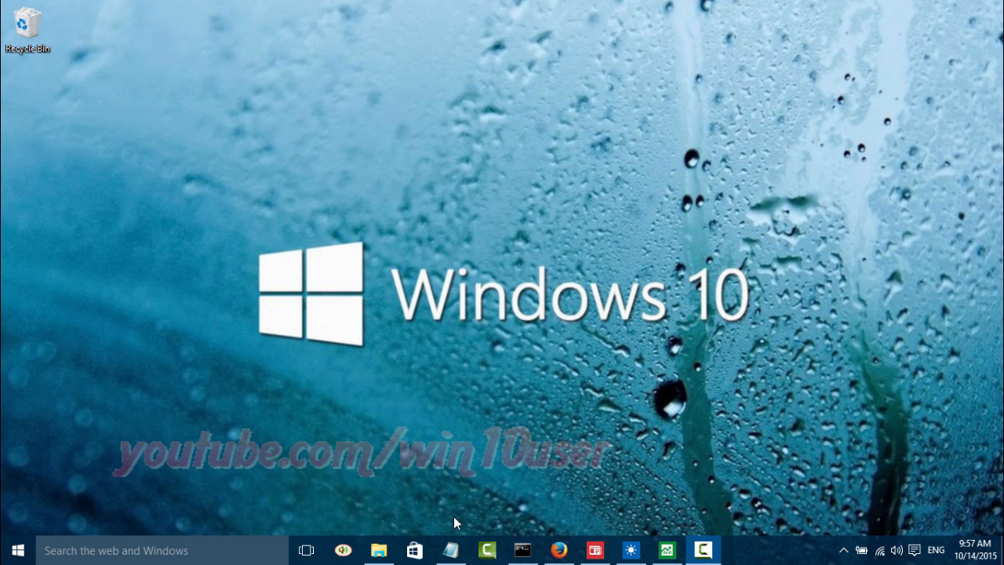
Bring up the empty Notepad window, then open the Weather forecast app
click(451, 549)
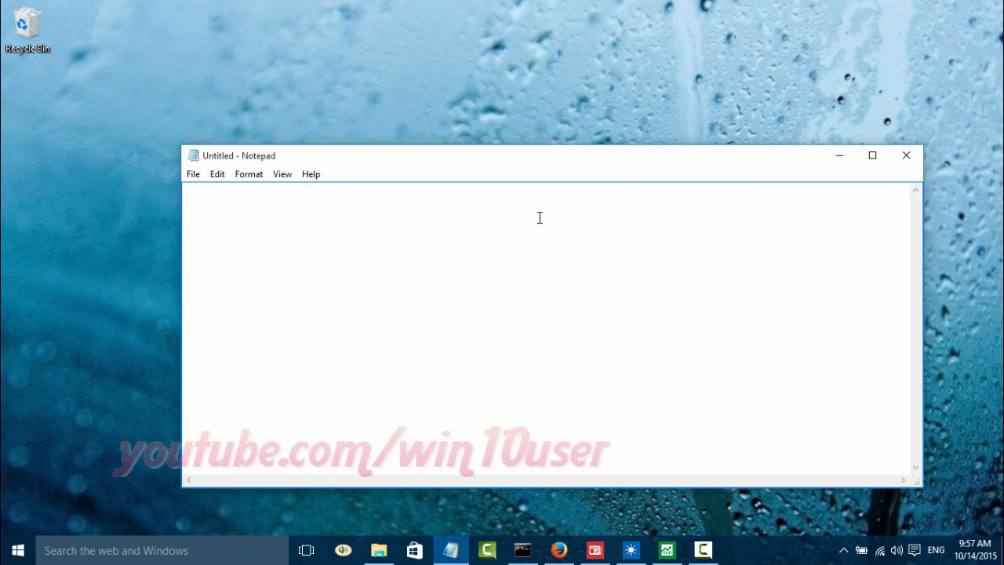
mouse_move(522, 549)
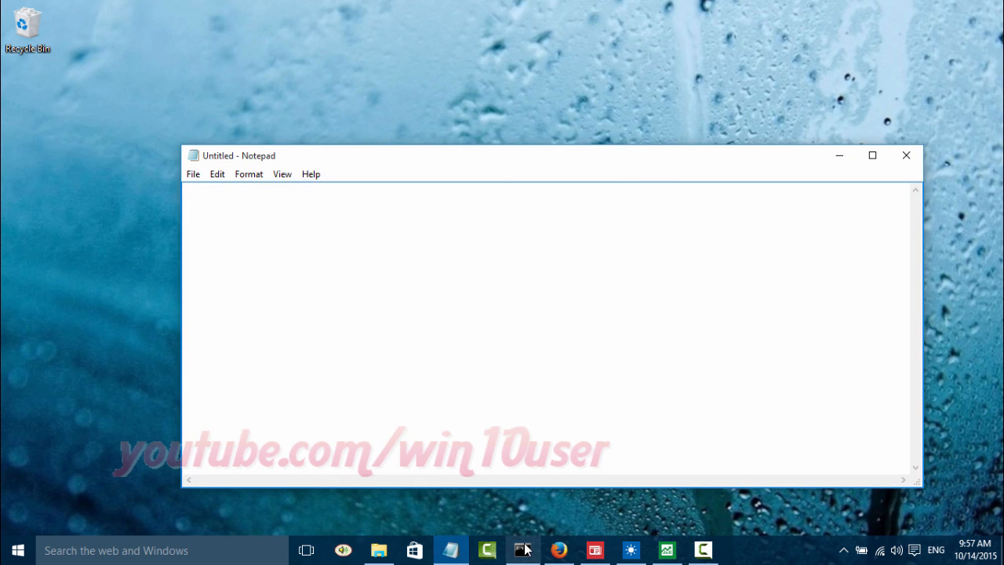
click(557, 549)
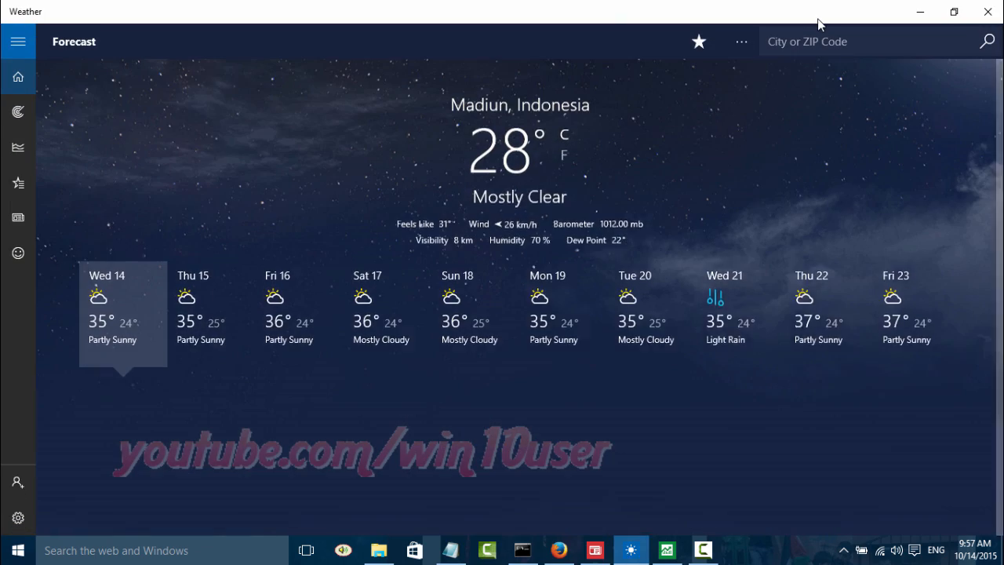
Restore down Weather and drag Notepad to the left edge to snap it to the left half
click(954, 11)
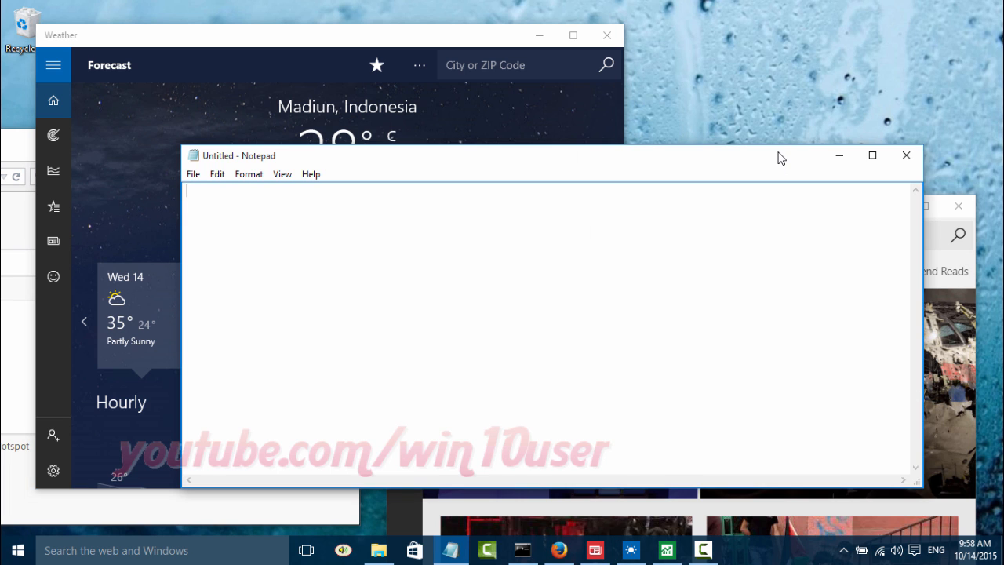
drag(549, 155, 494, 165)
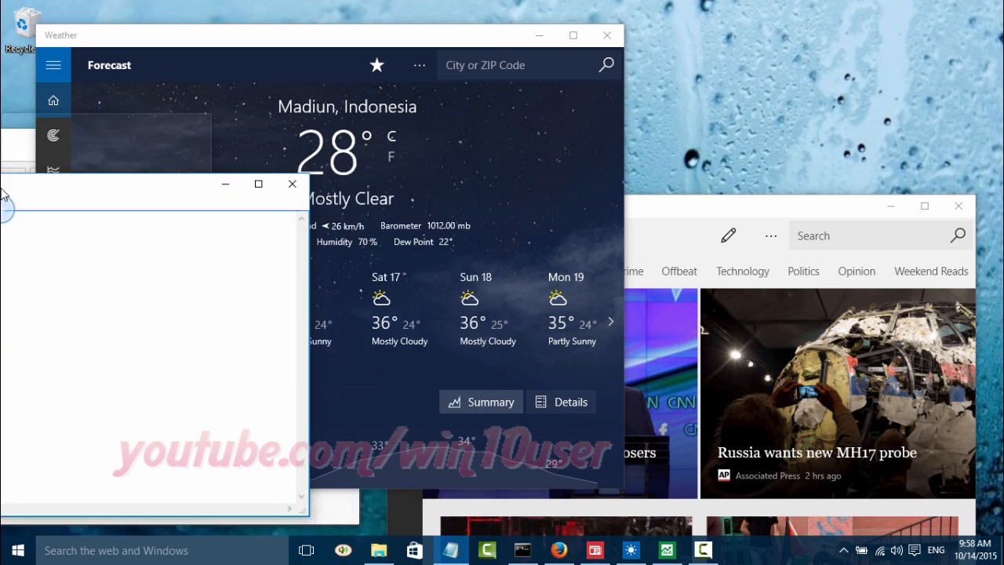
click(306, 549)
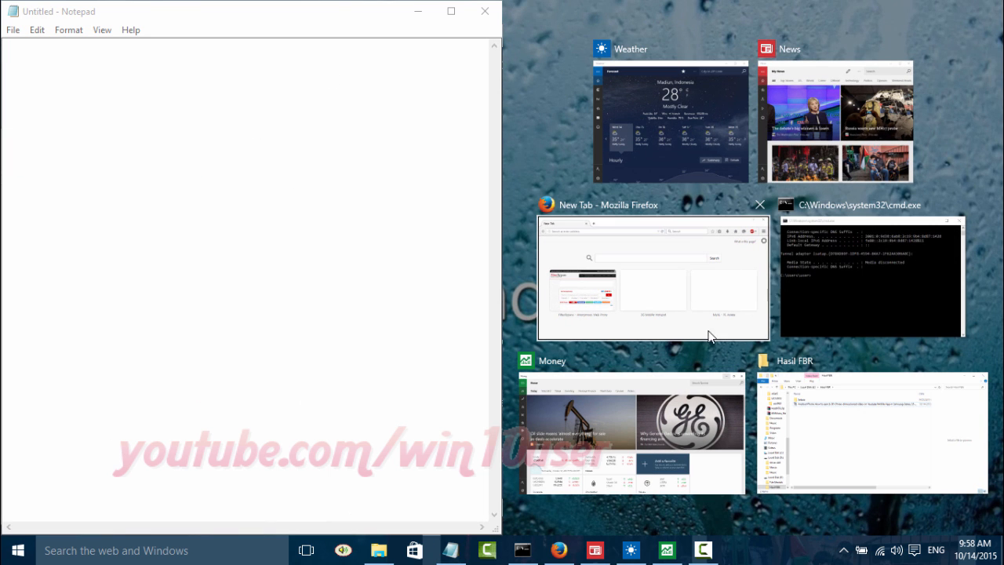
mouse_move(991, 81)
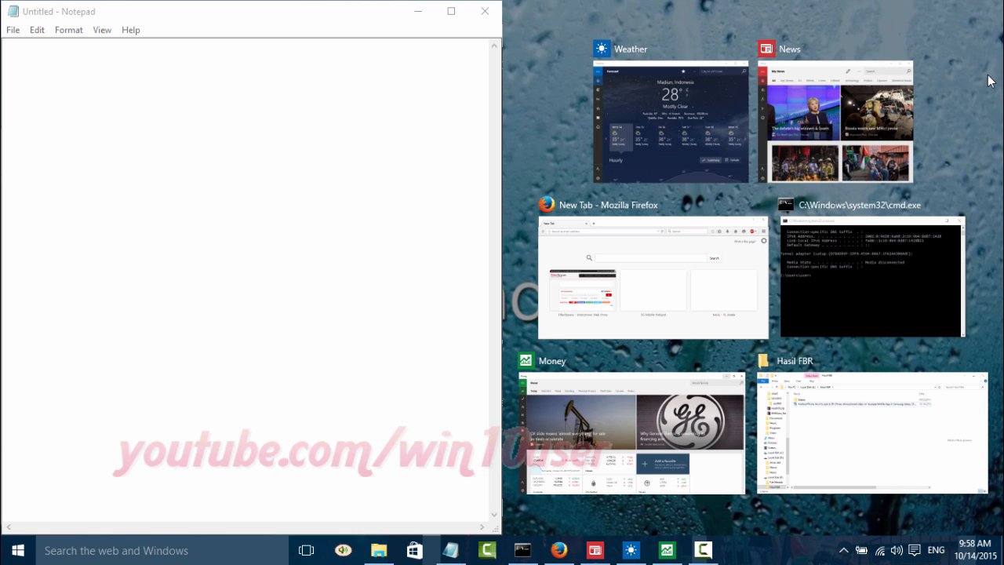
mouse_move(826, 213)
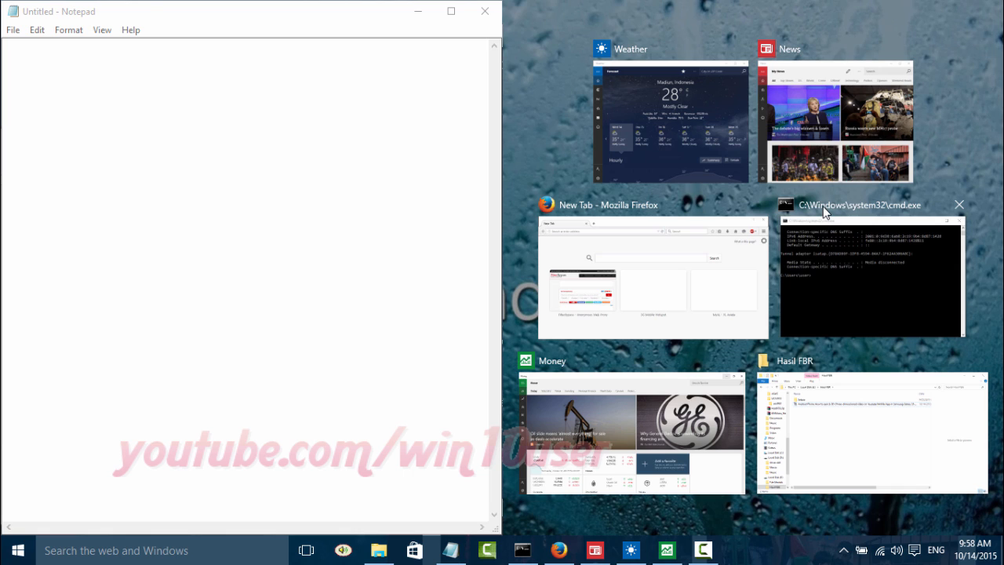
mouse_move(852, 212)
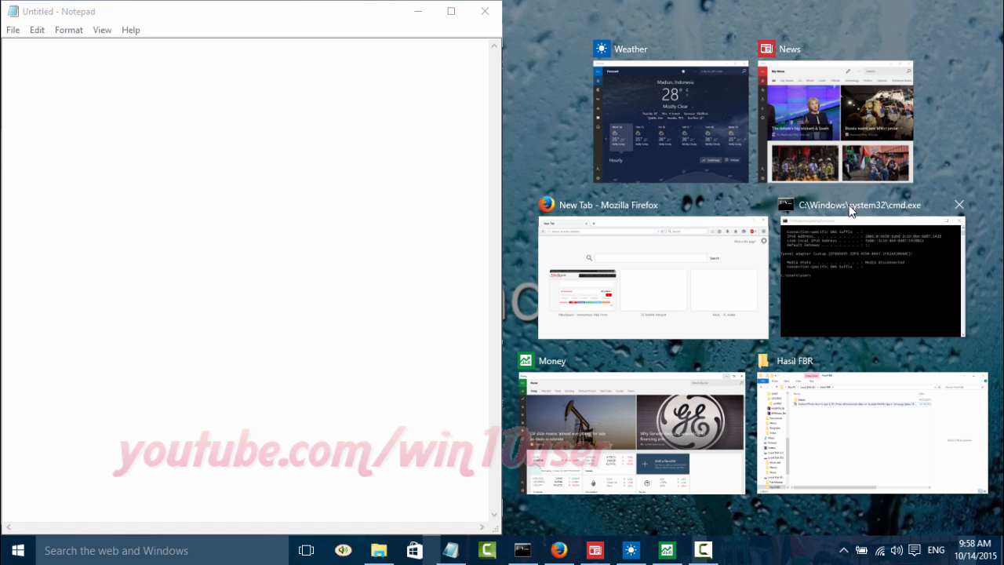
Choose the cmd.exe thumbnail in Snap Assist for the bottom-right quarter
click(871, 274)
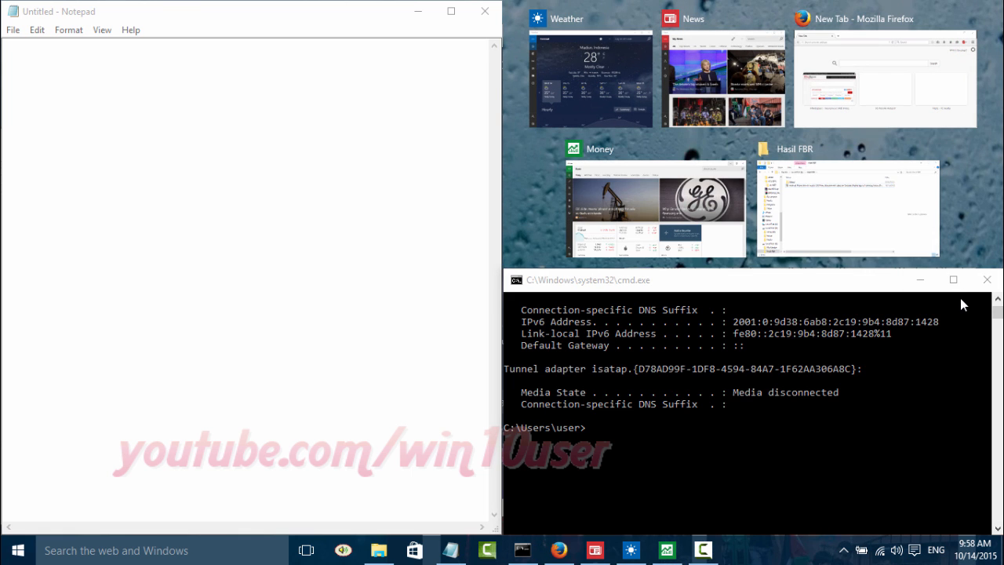
mouse_move(702, 80)
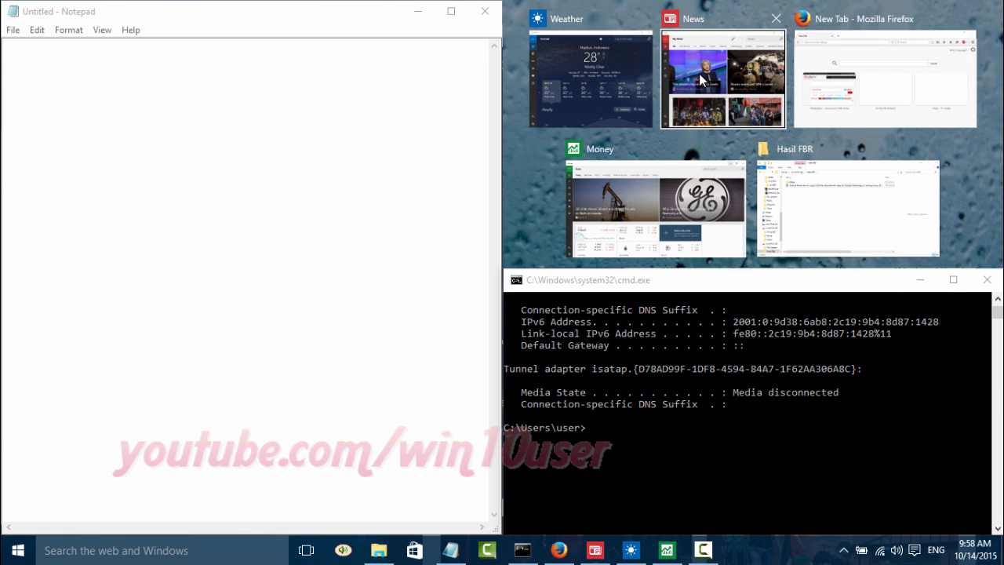
Pick the News thumbnail to snap My News headlines beside Notepad
click(722, 78)
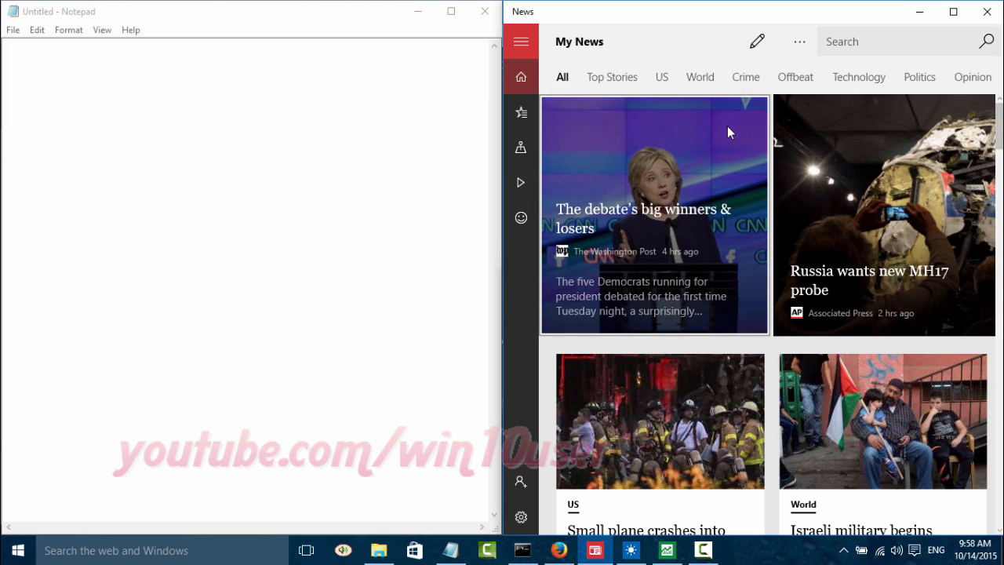
Minimize News, maximize the command prompt and Notepad, then minimize Notepad
click(953, 11)
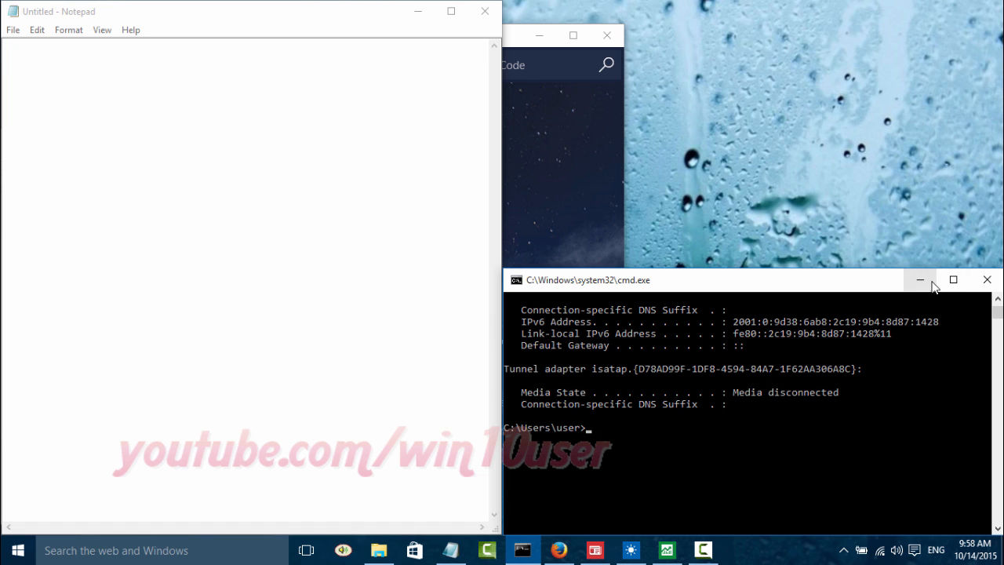
mouse_move(953, 279)
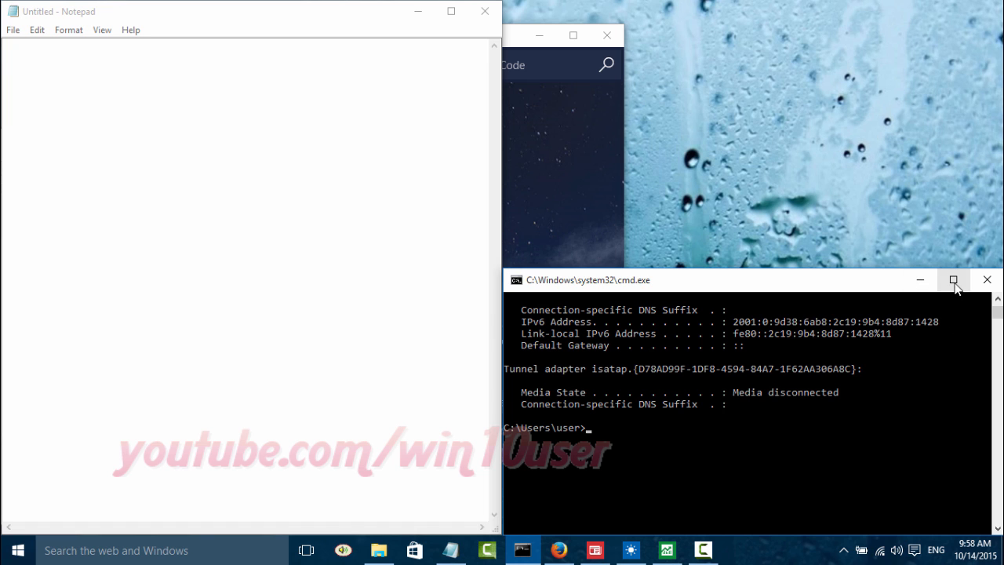
click(954, 279)
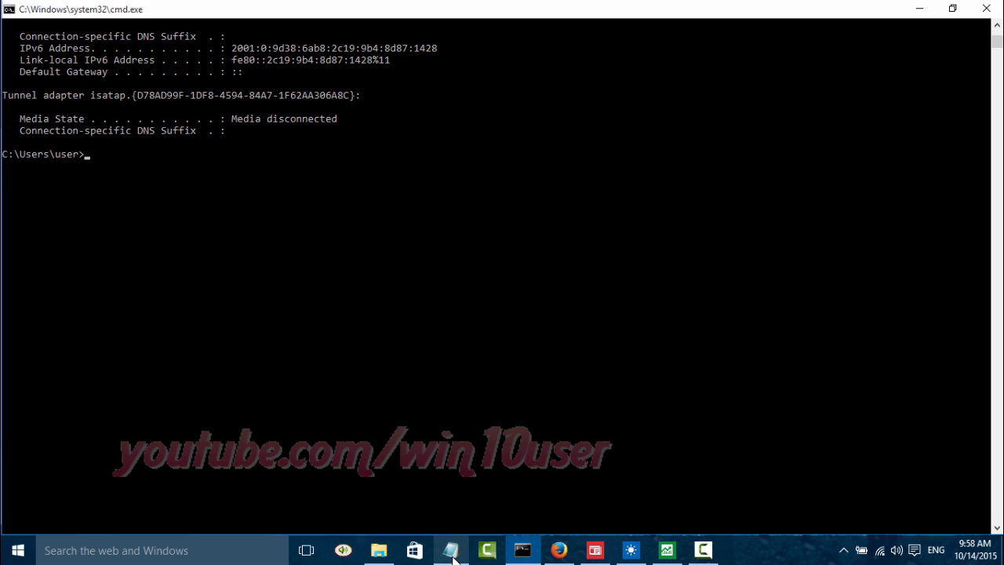
click(450, 549)
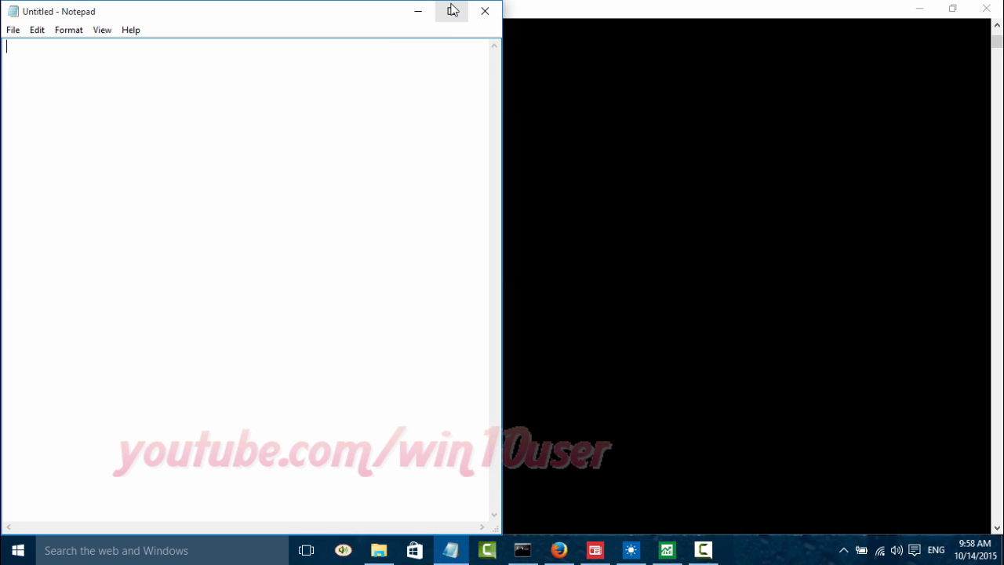
click(451, 11)
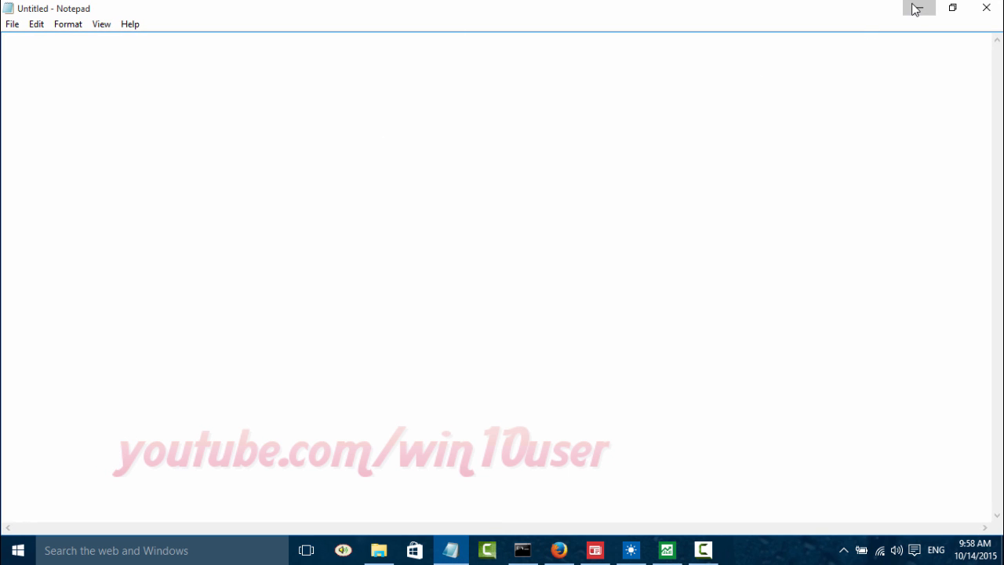
click(918, 8)
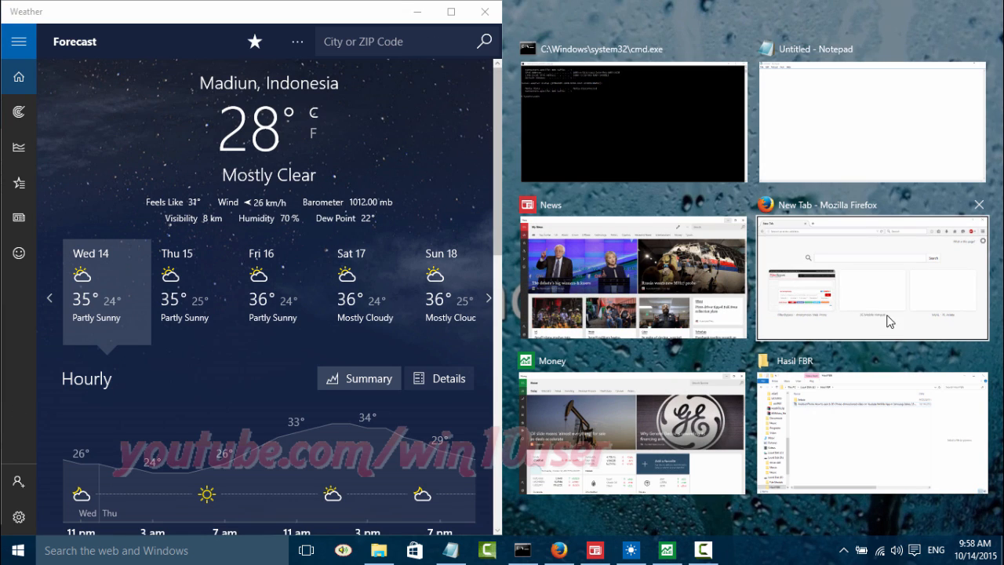
Choose the Mozilla Firefox thumbnail to fill the lower-right quarter beside Weather
click(871, 277)
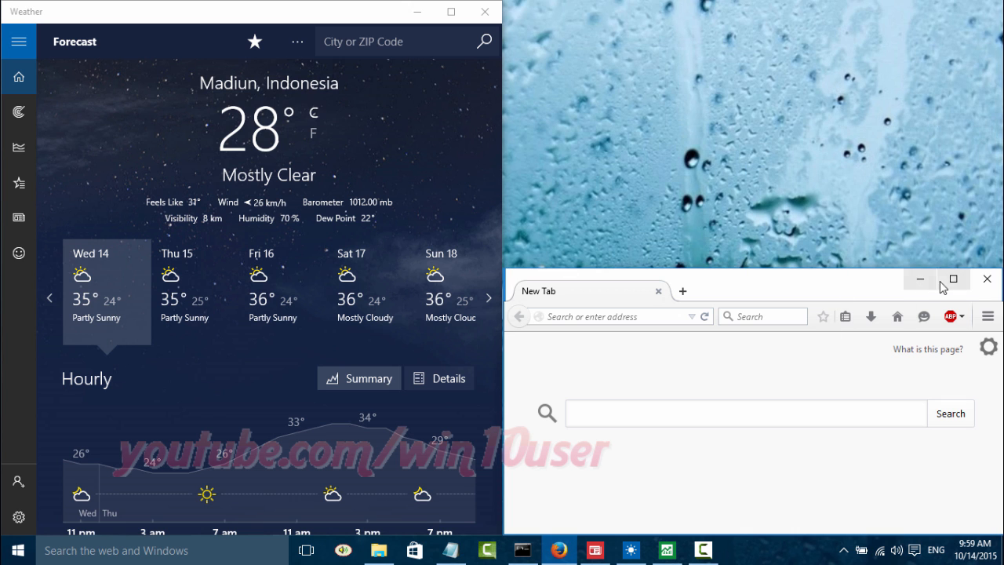
Maximize Firefox so its New Tab page fills the right half
click(952, 278)
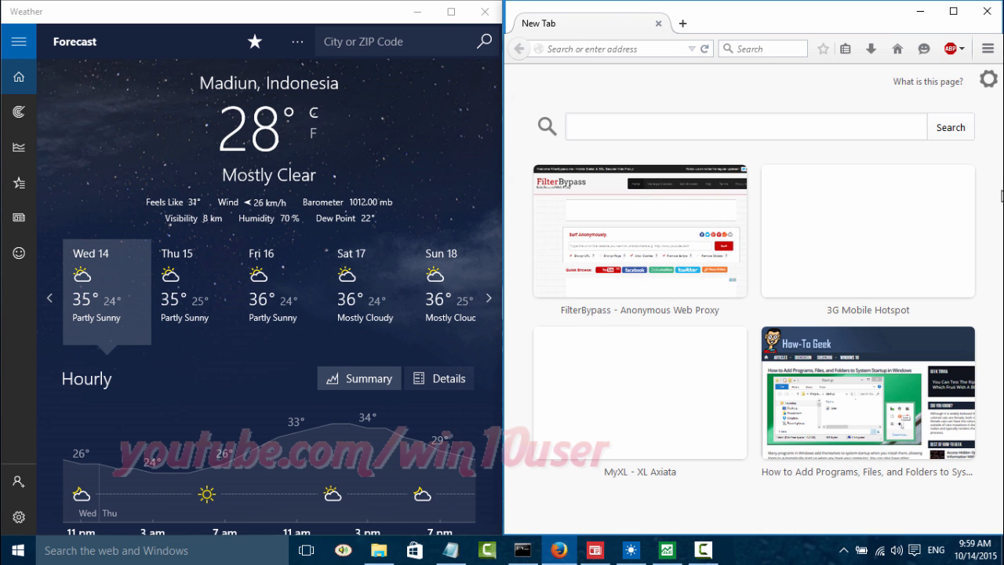
mouse_move(762, 47)
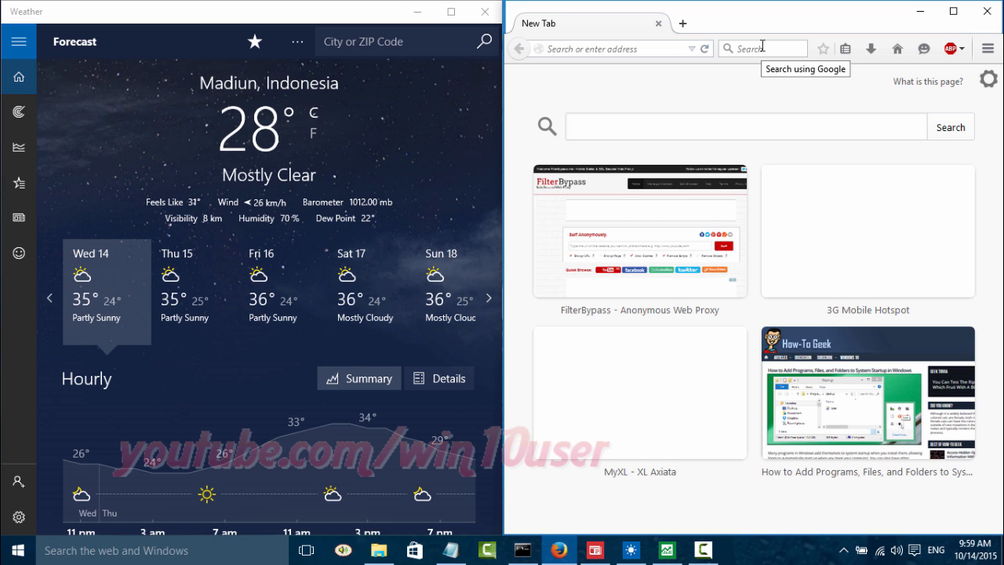
mouse_move(981, 33)
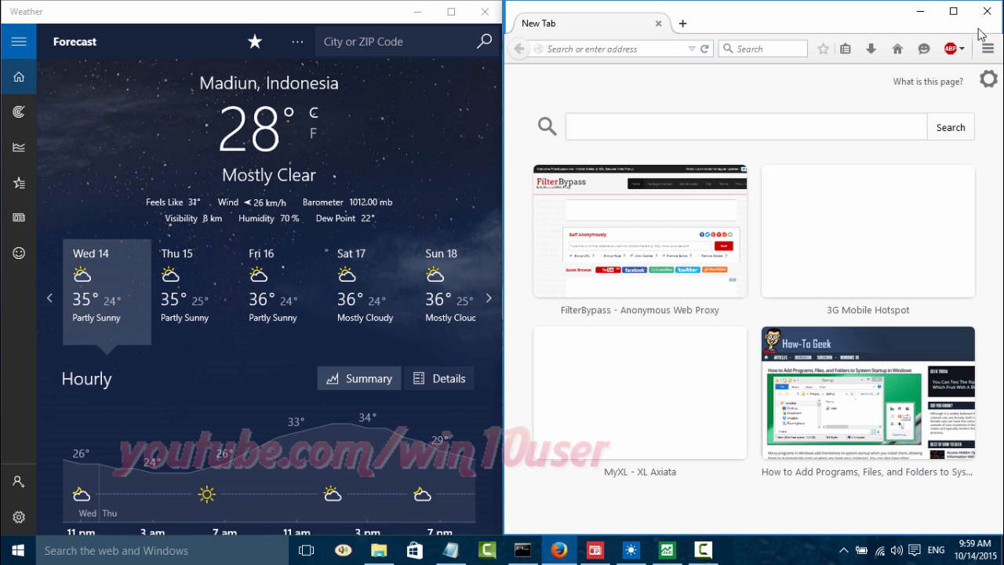